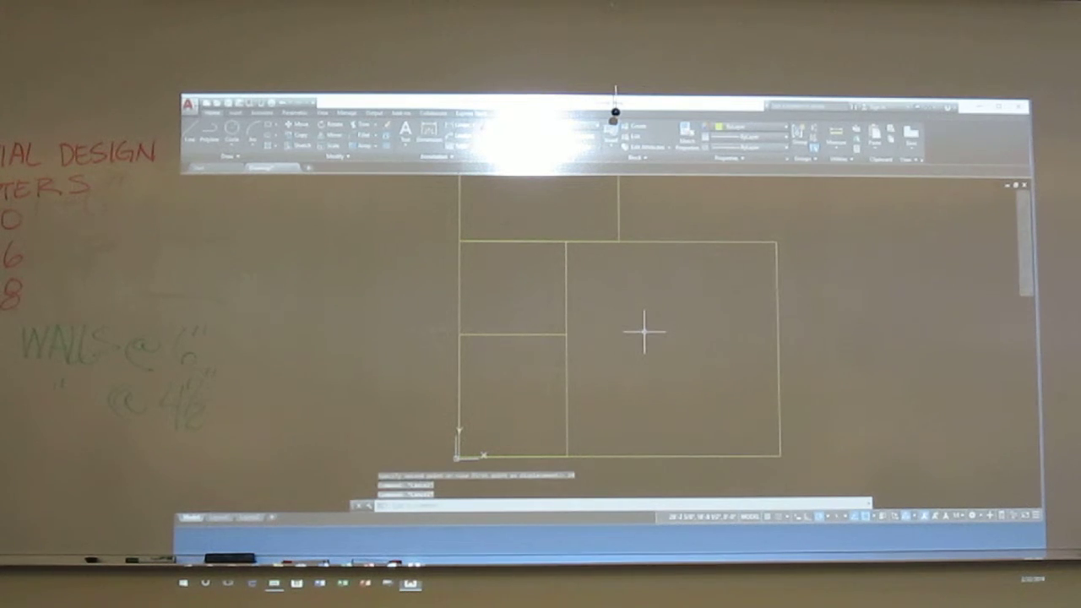
{"action": "mouse_move", "coordinate": [522, 283]}
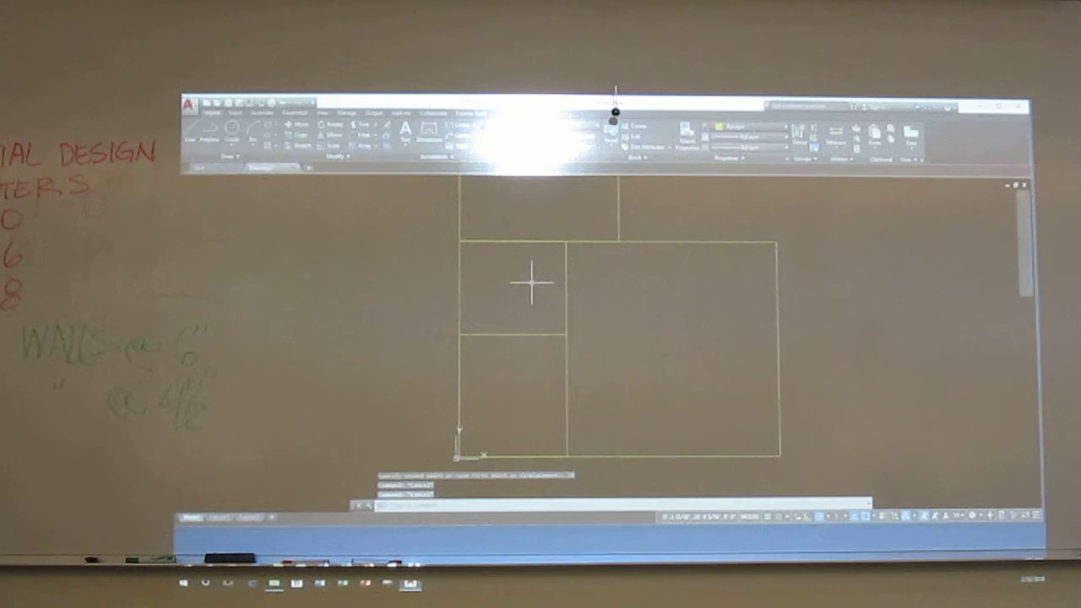